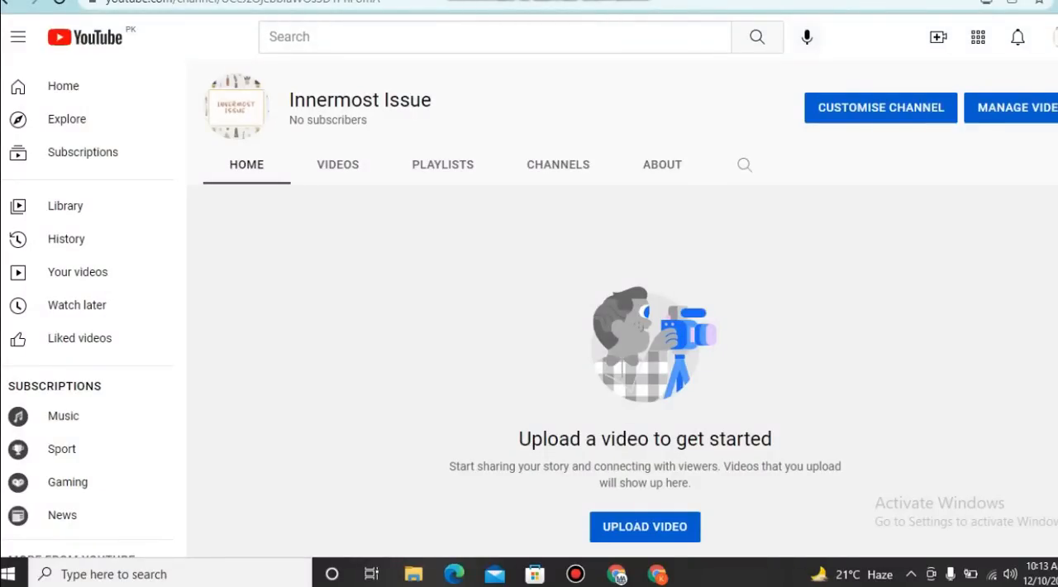
- Start an upload from the channel's Create menu, then move to a new browser tab
scroll(down, 3)
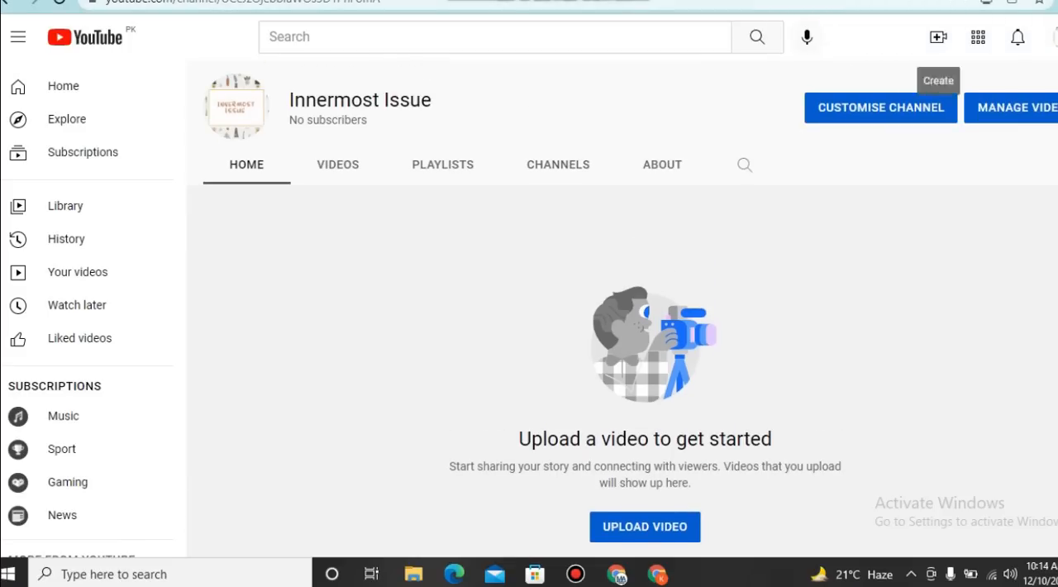
click(939, 36)
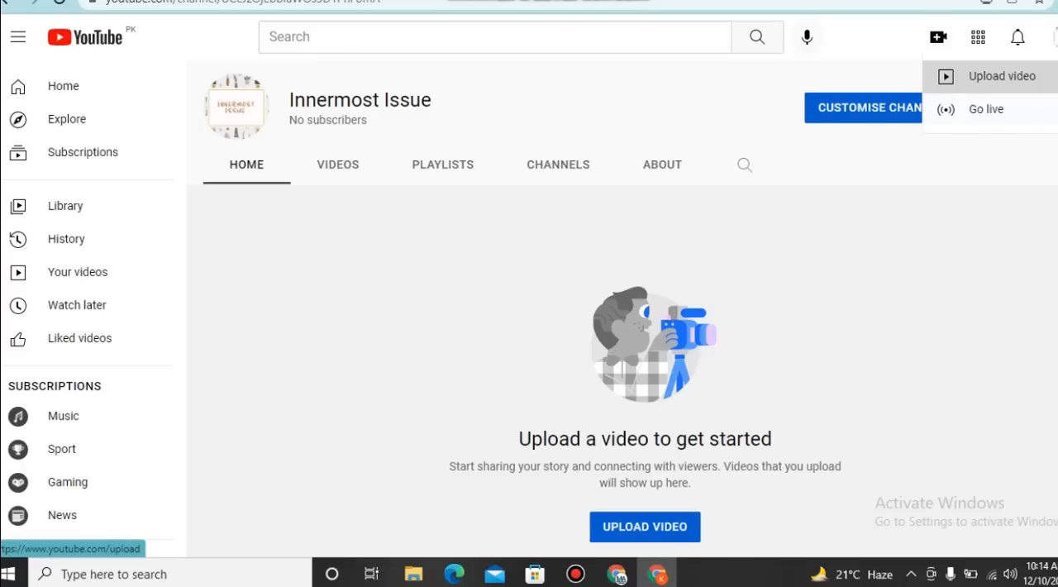
click(1003, 77)
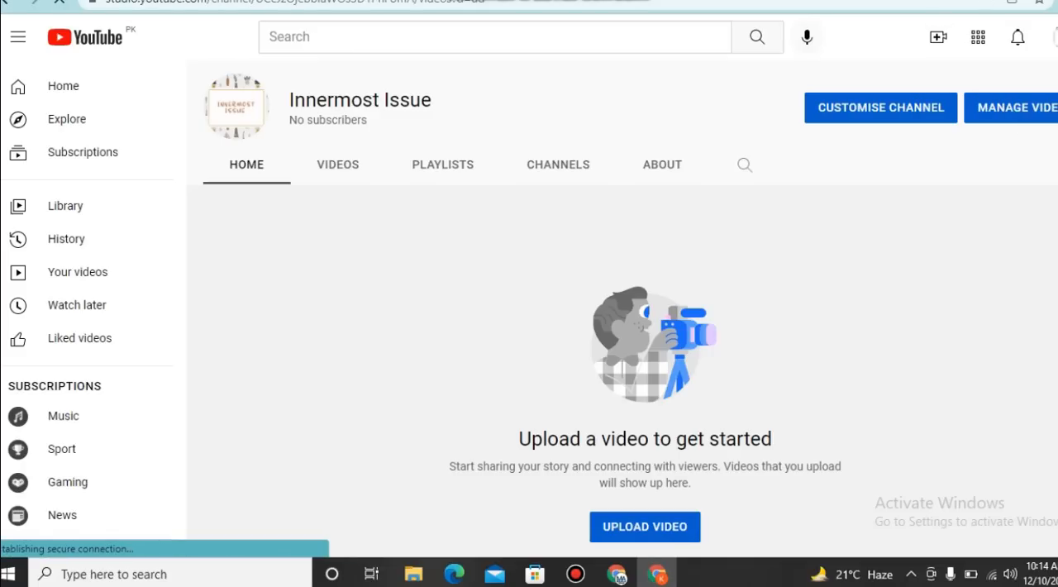
click(645, 526)
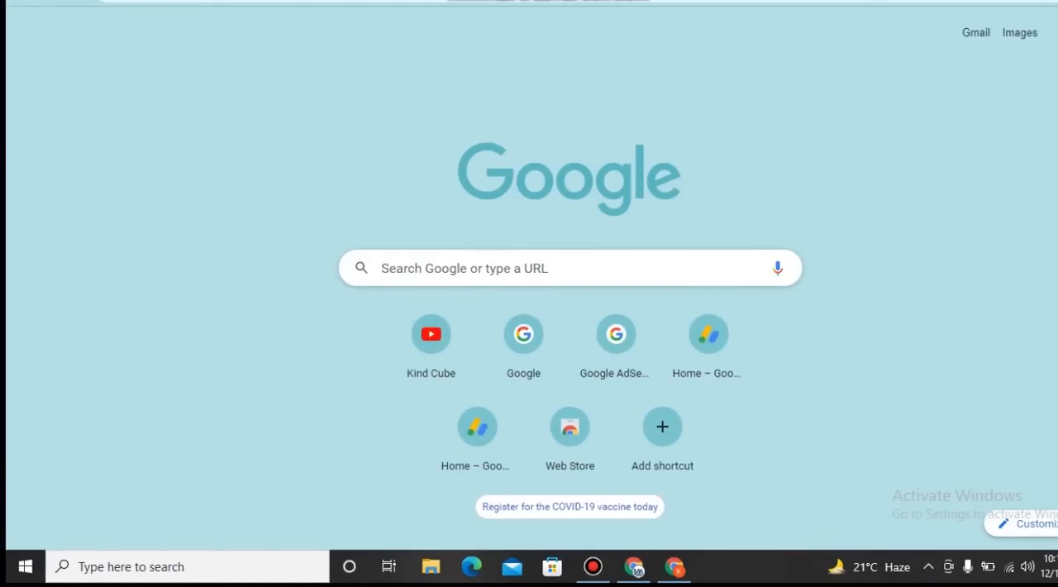
- On YouTube's home page, enter 'how to install snack video in' into the search bar
click(1052, 33)
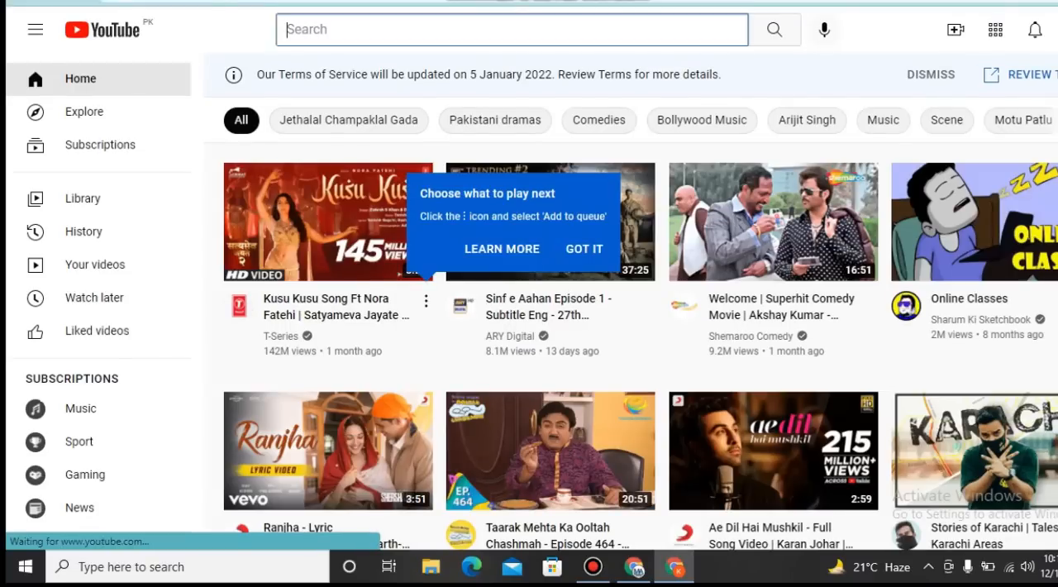
click(584, 248)
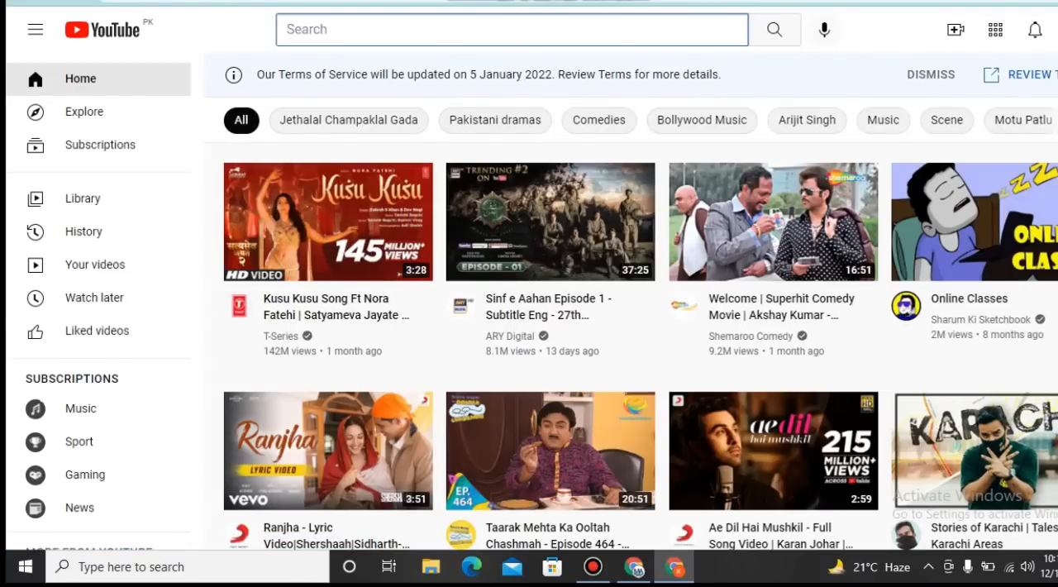
text(how to install)
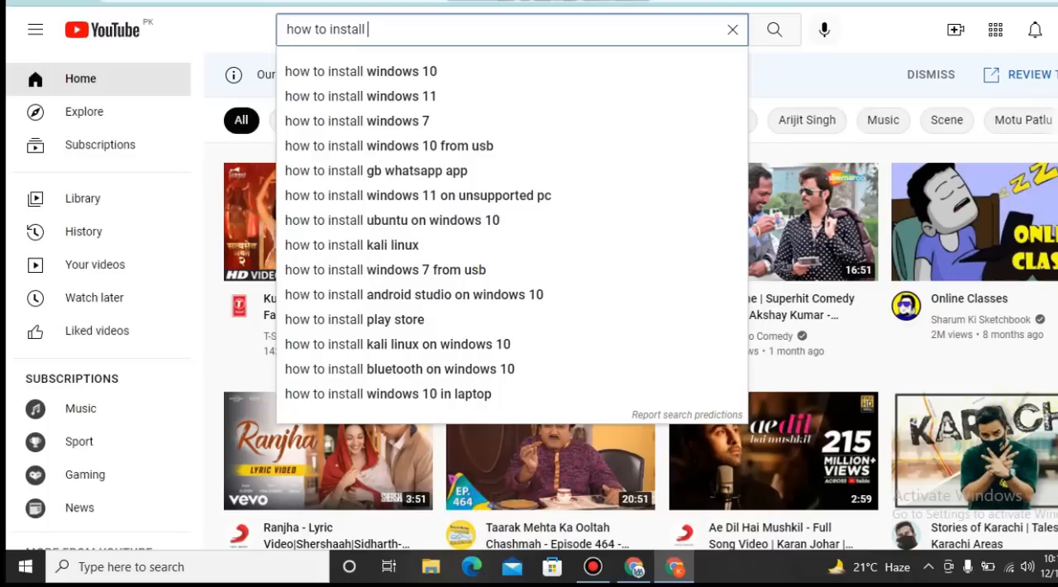
text(snack video i)
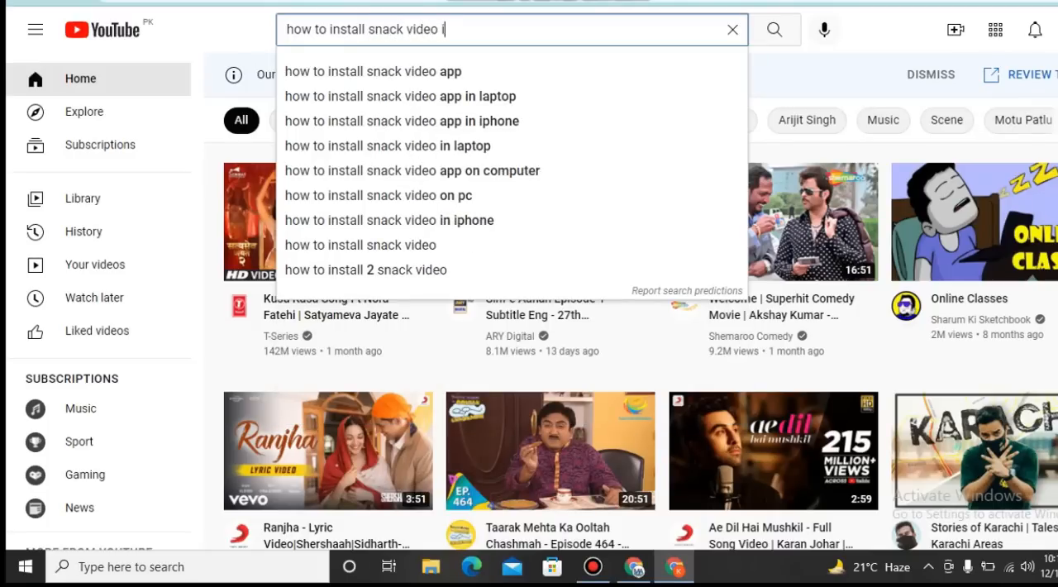
text(n)
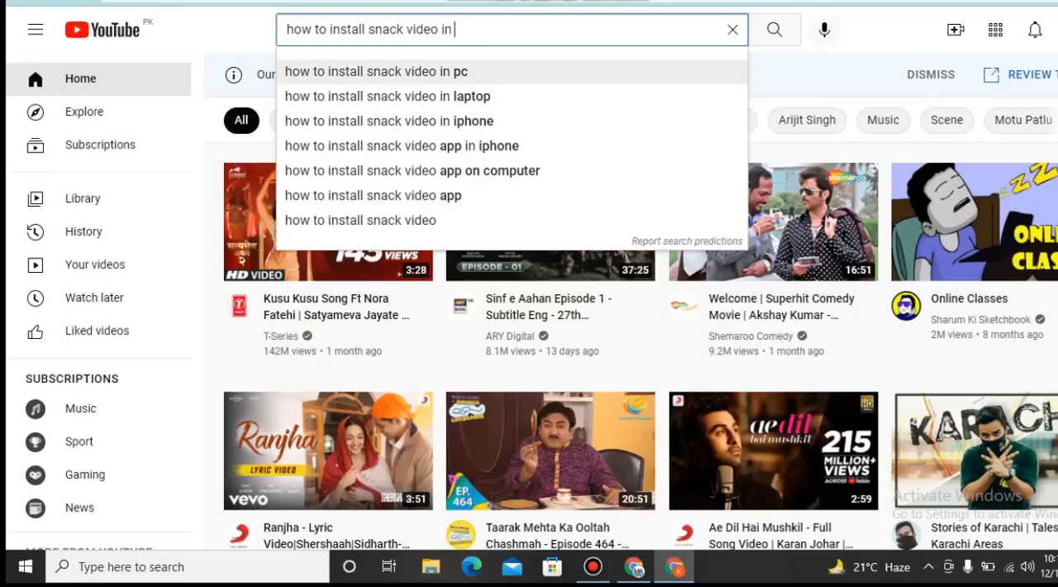
- Search 'how to install snack video in pc' and look through the first results
click(375, 71)
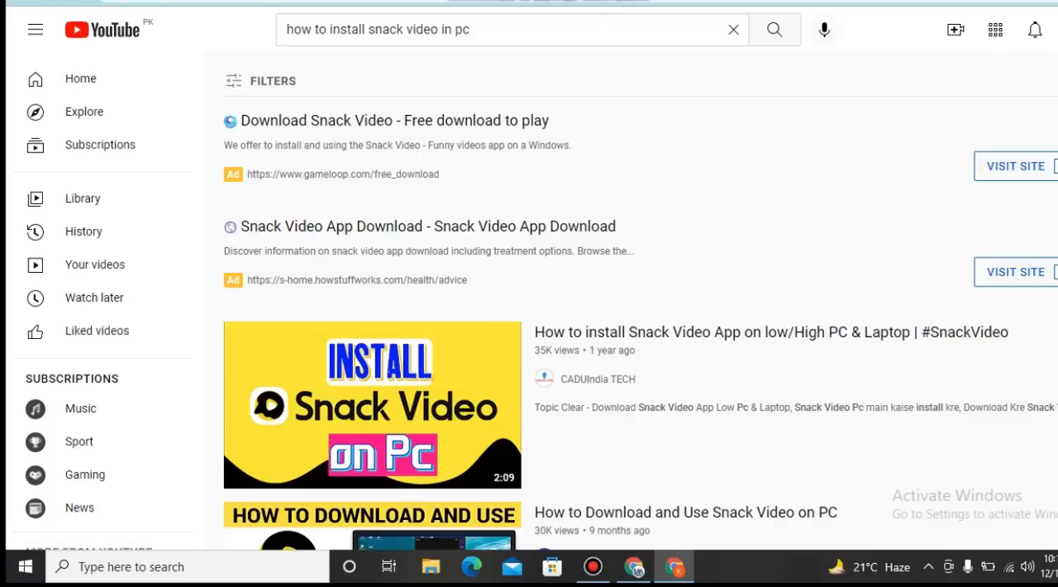
scroll(down, 3)
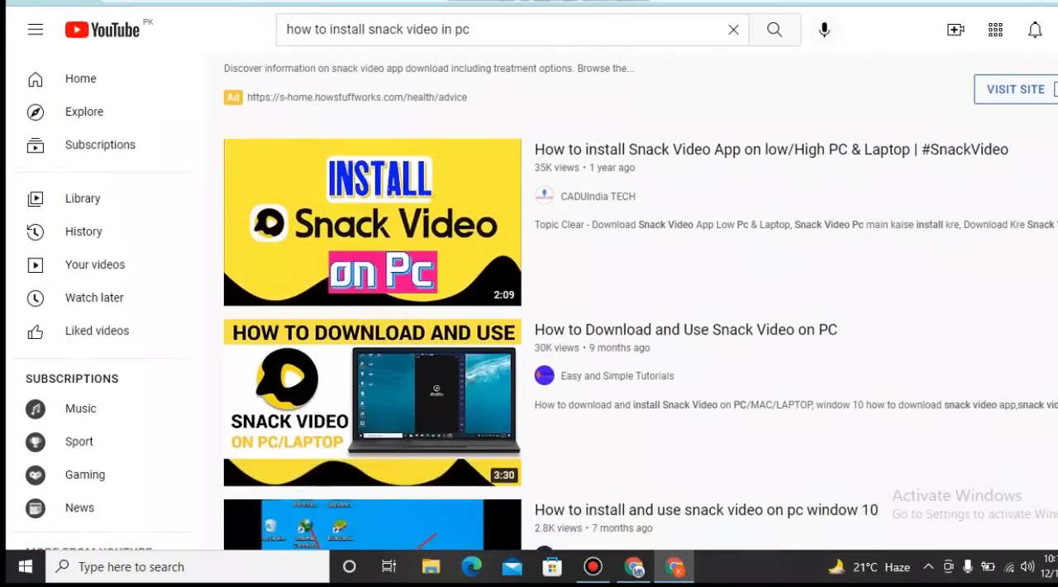
scroll(down, 3)
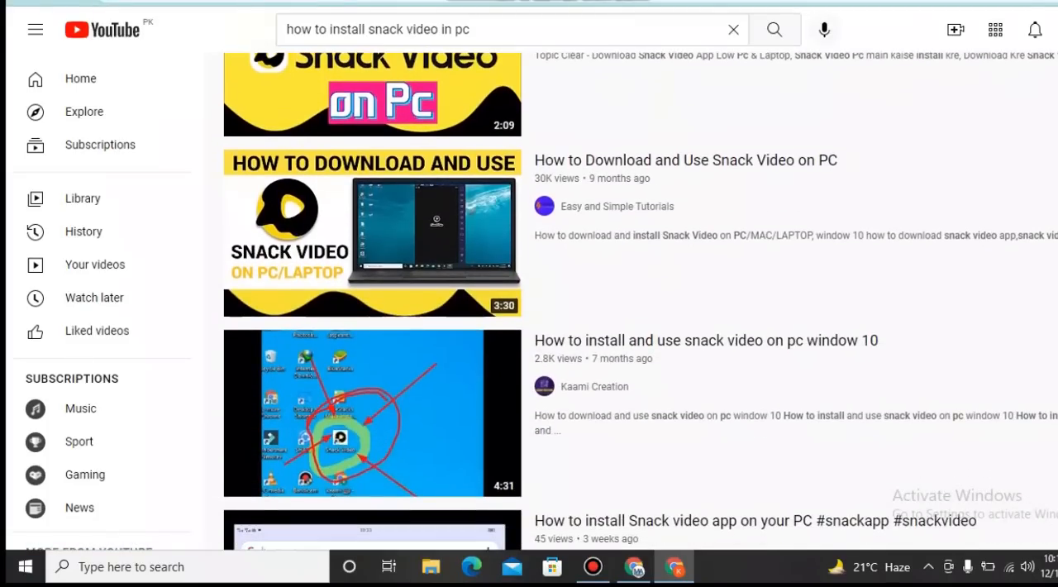
scroll(down, 3)
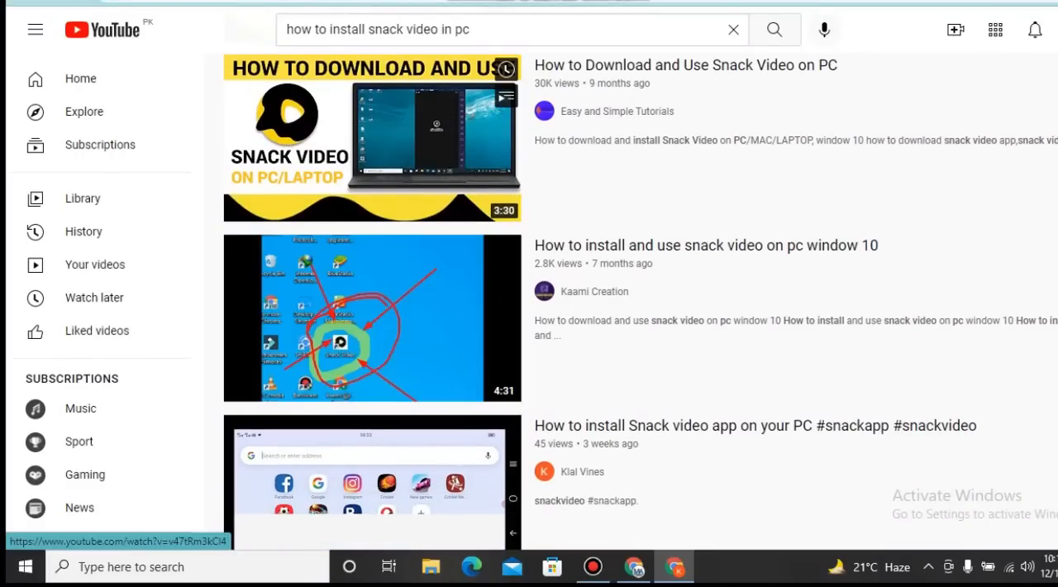
scroll(down, 3)
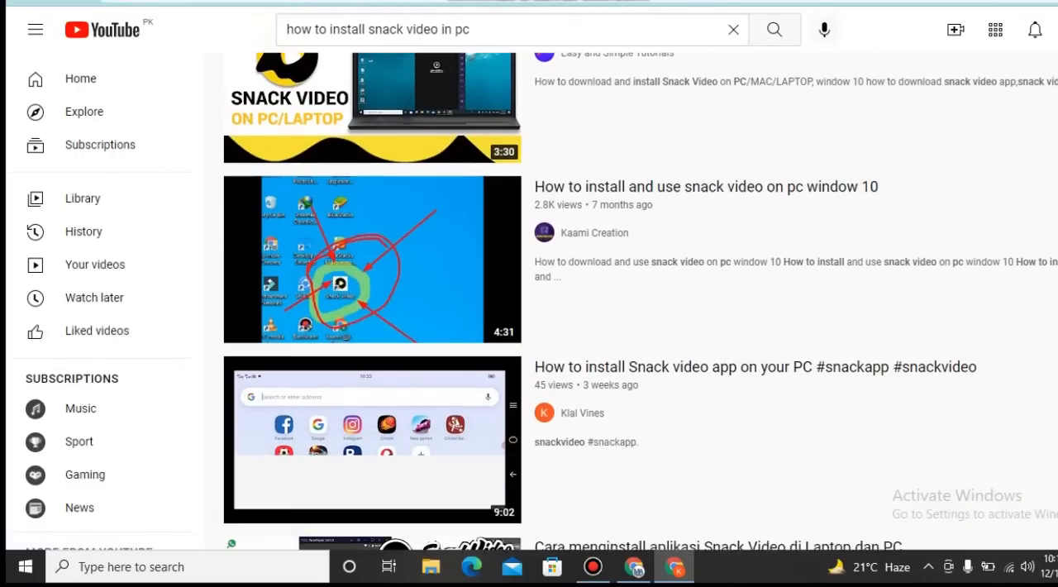
scroll(down, 3)
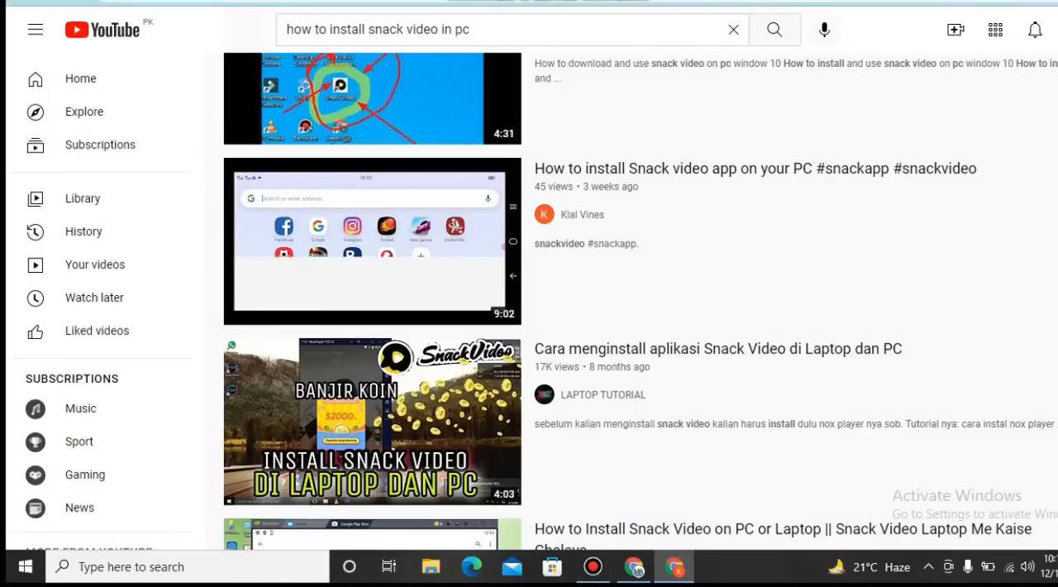
scroll(down, 3)
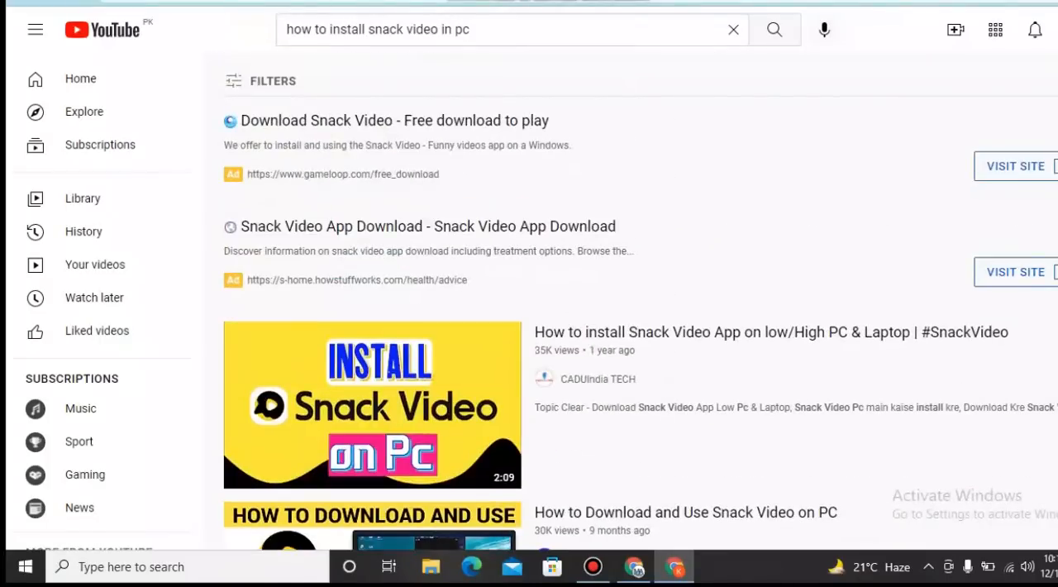
mouse_move(372, 406)
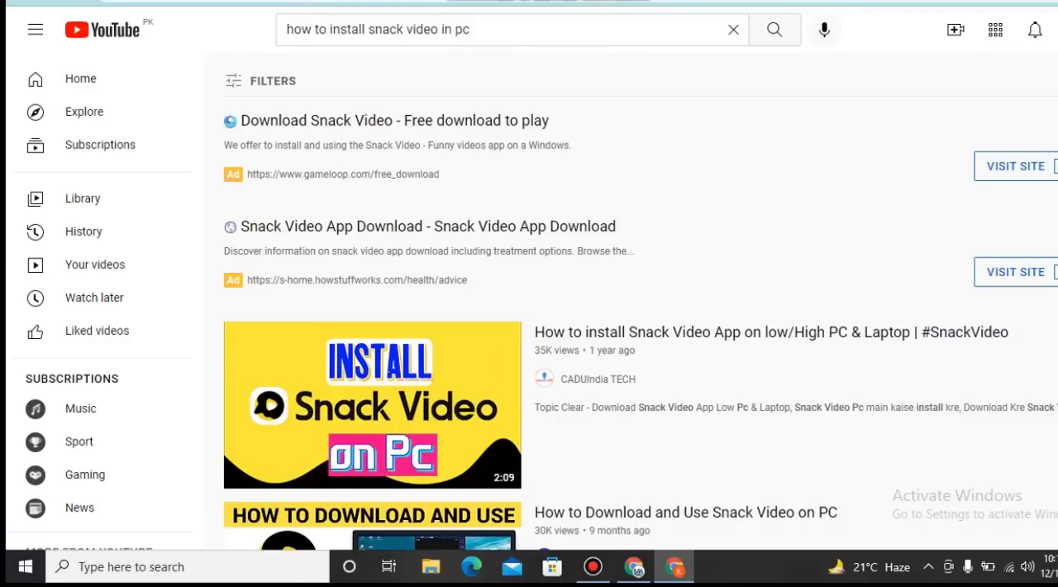
- Continue browsing further down the search results
scroll(down, 3)
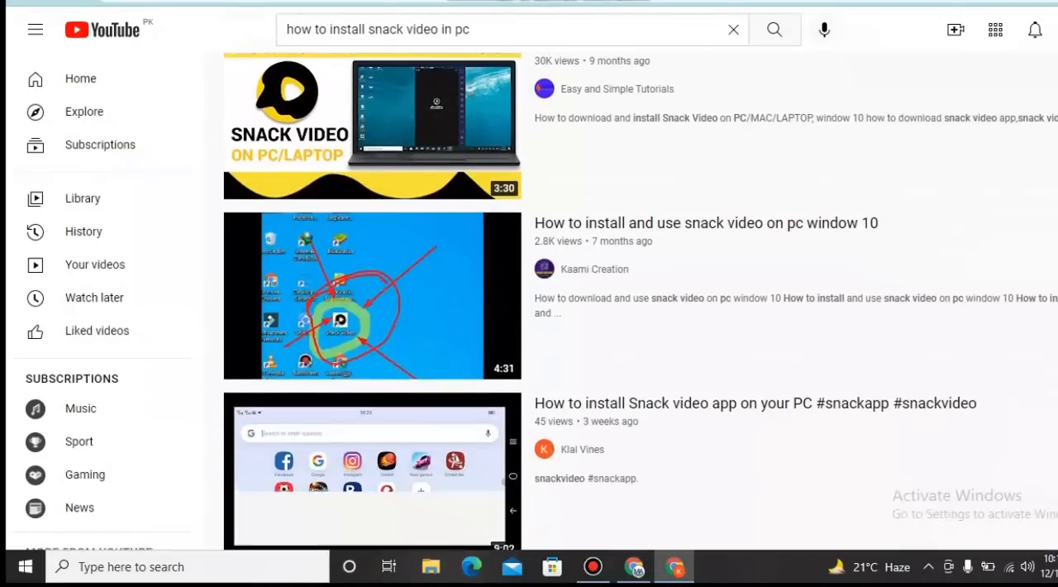
scroll(down, 3)
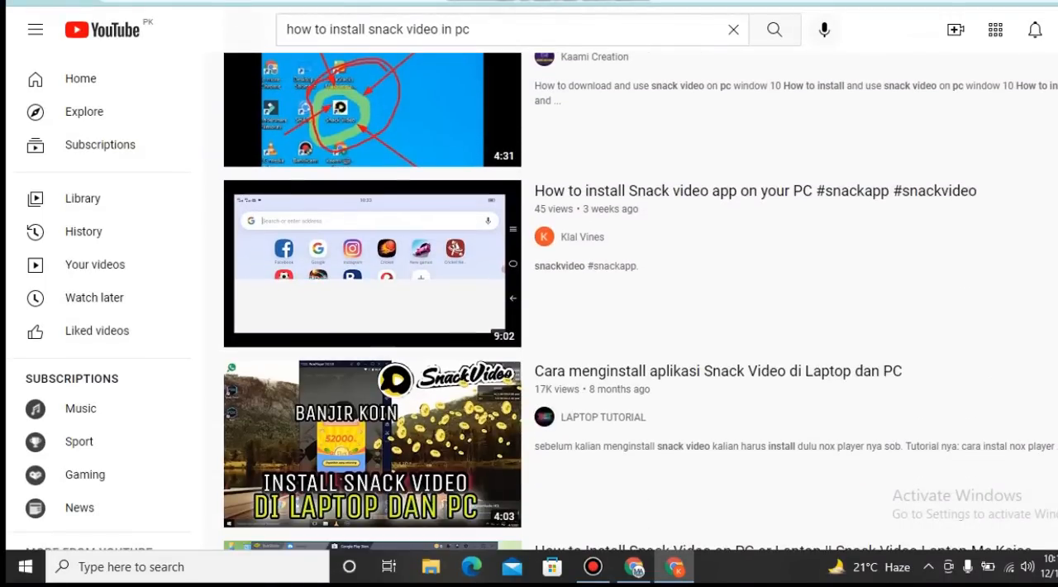
scroll(down, 3)
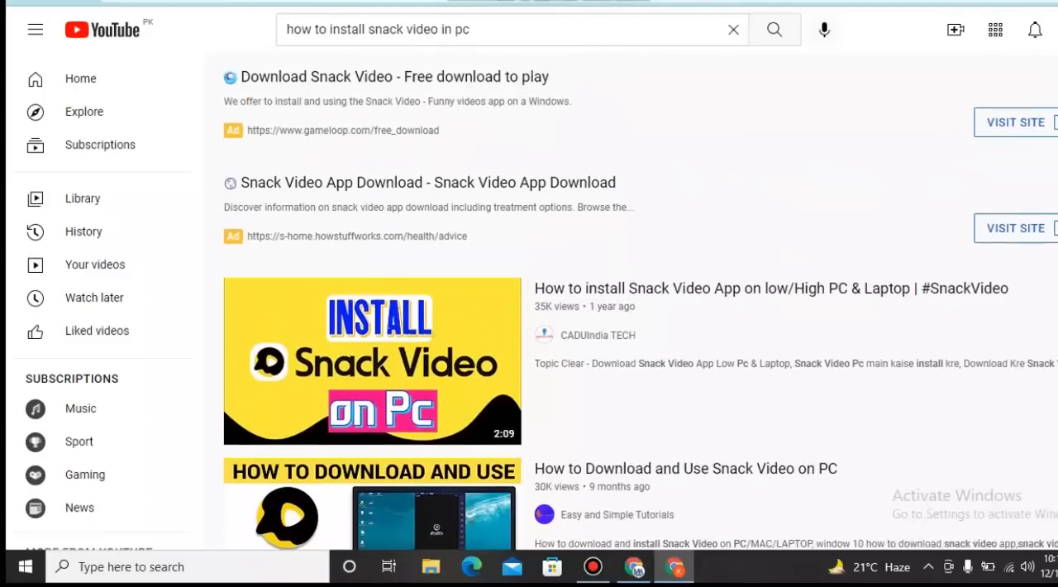
scroll(down, 3)
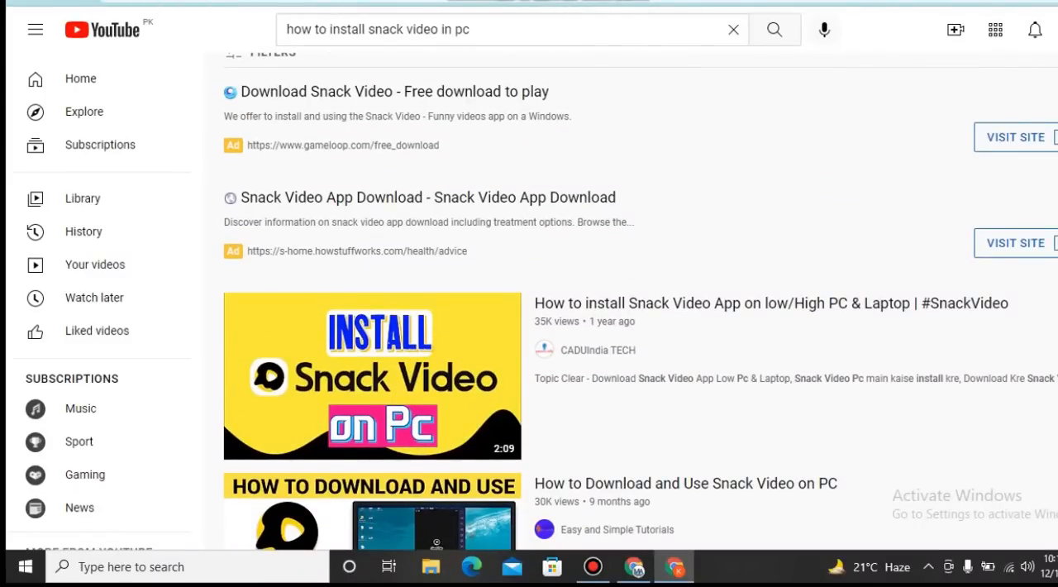
scroll(down, 3)
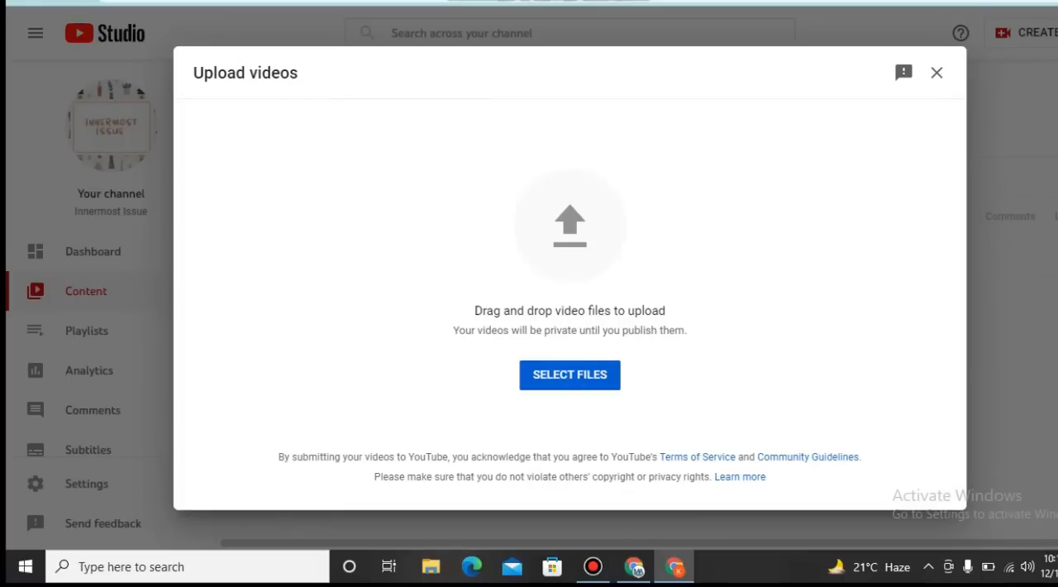
- From the upload dialog, browse the computer's Downloads and Documents folders for a video
click(569, 374)
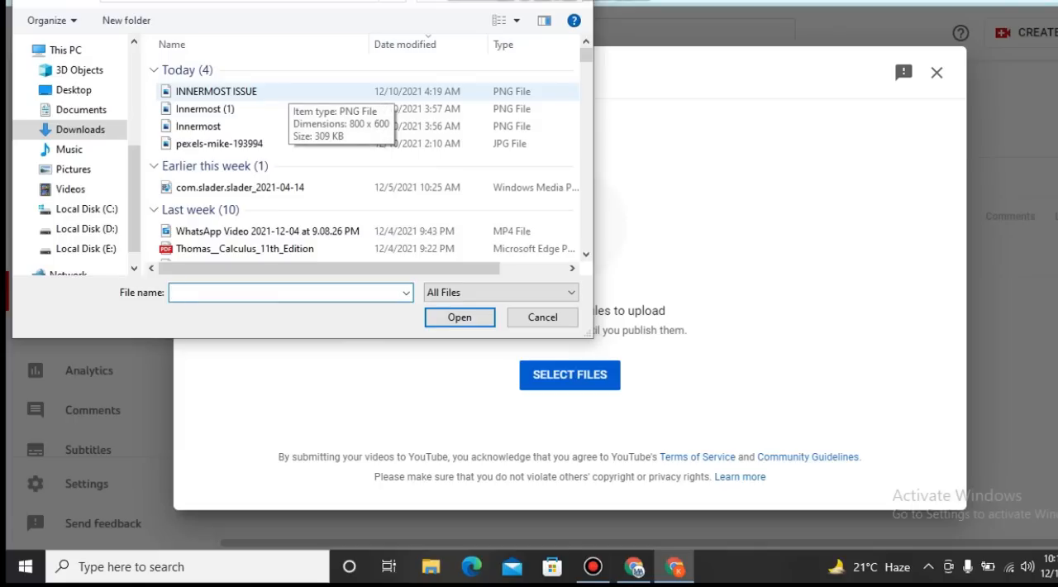
click(289, 291)
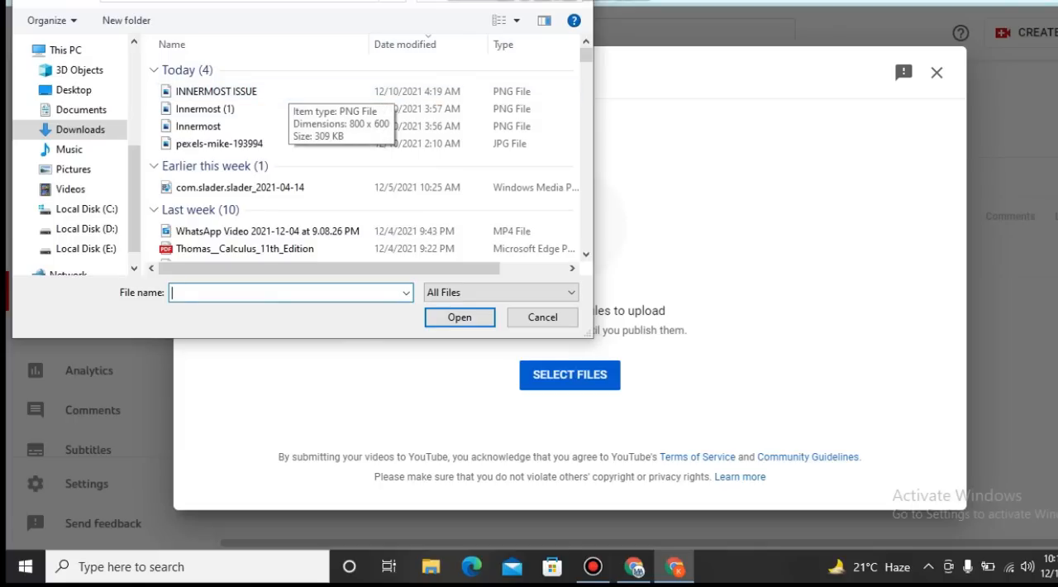
click(81, 109)
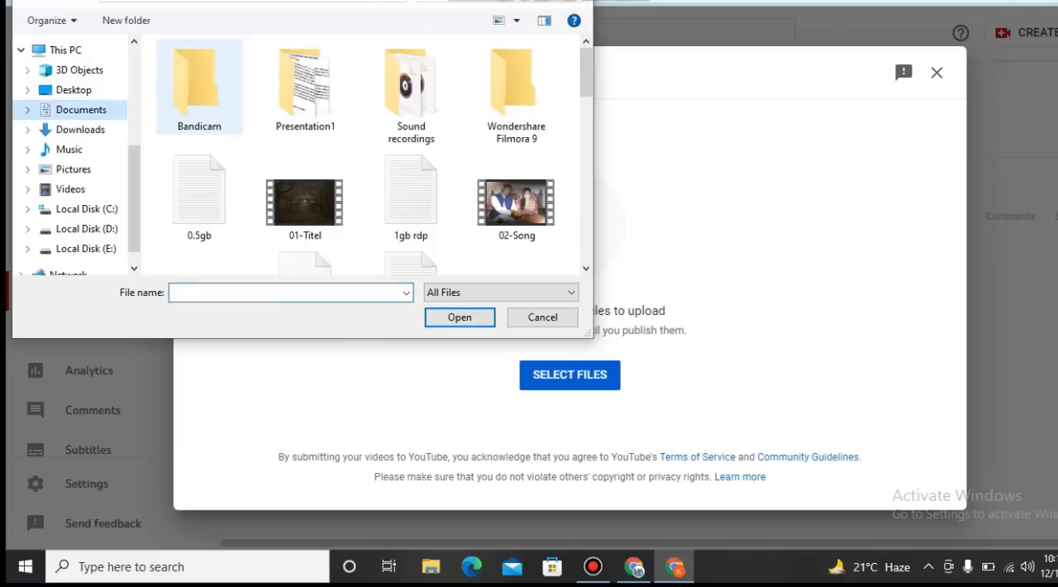
mouse_move(198, 77)
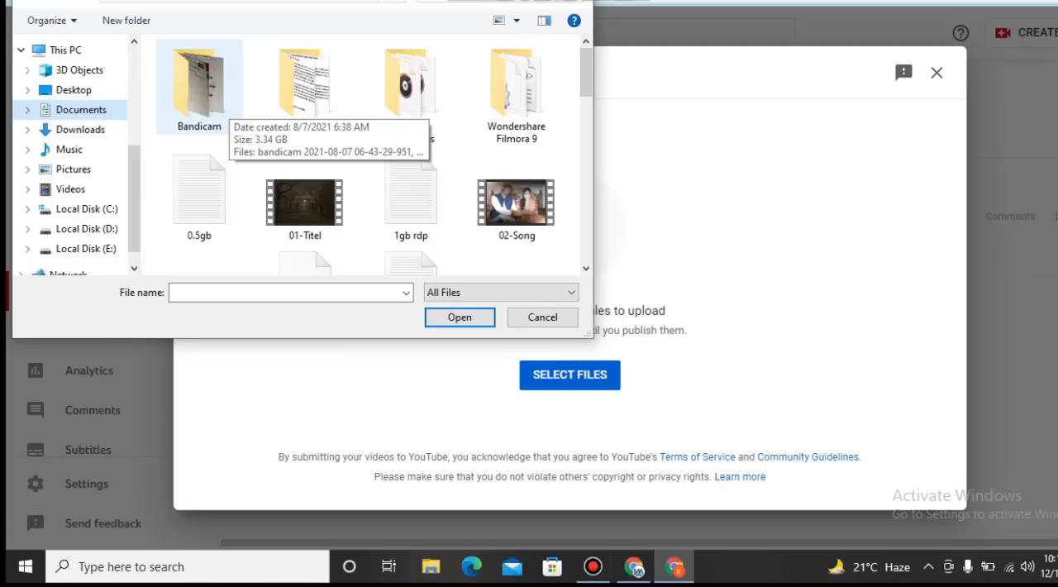
click(304, 83)
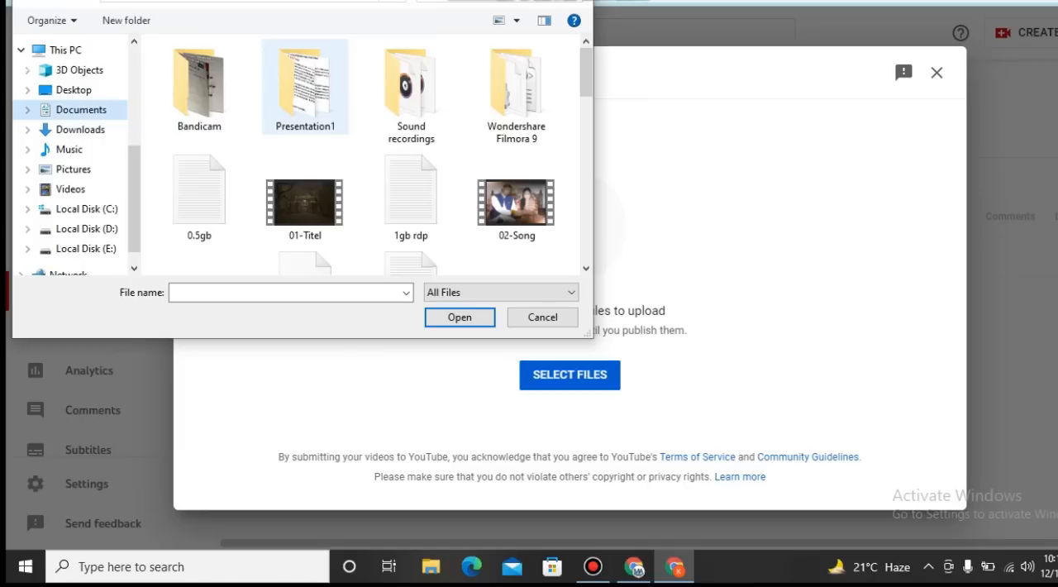
click(502, 19)
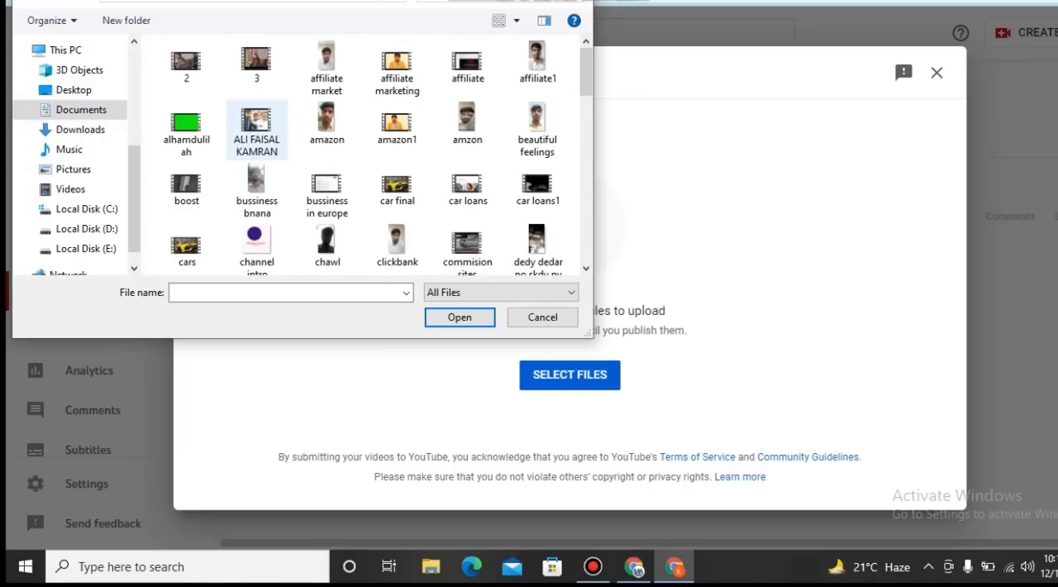
click(467, 62)
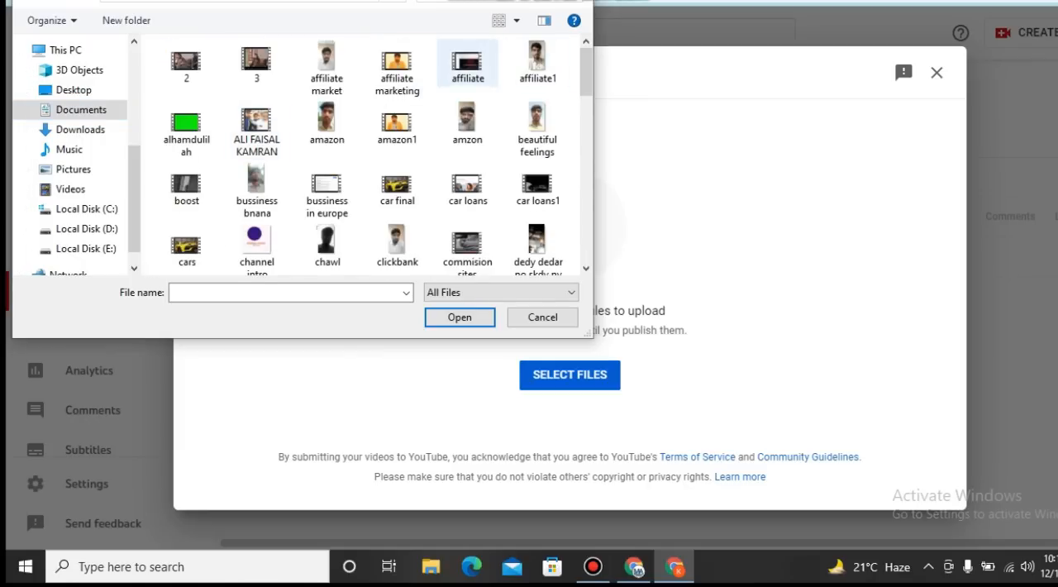
- Select the 'my editing' video in Documents and confirm it for upload
click(536, 129)
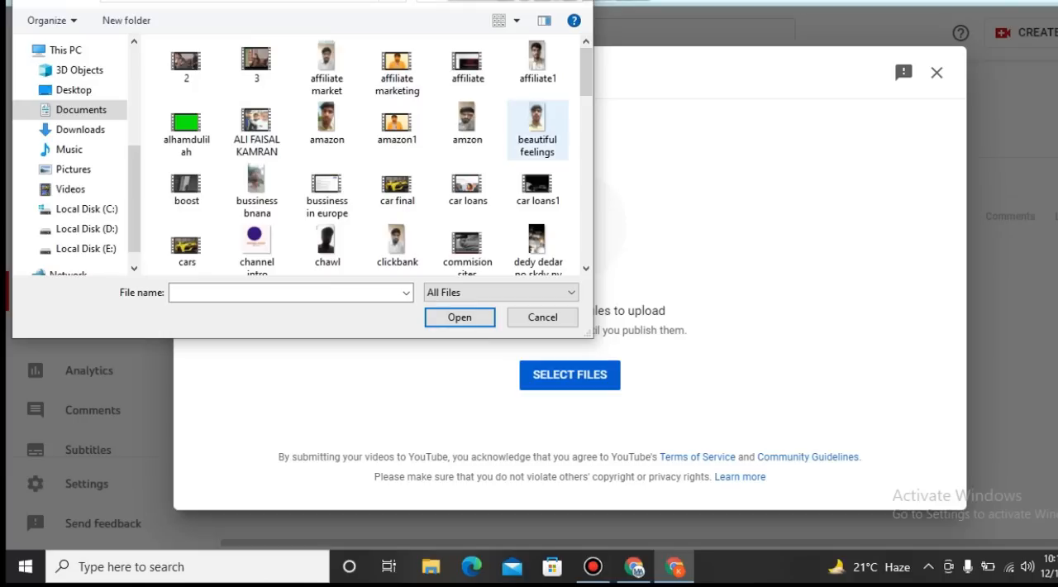
click(538, 129)
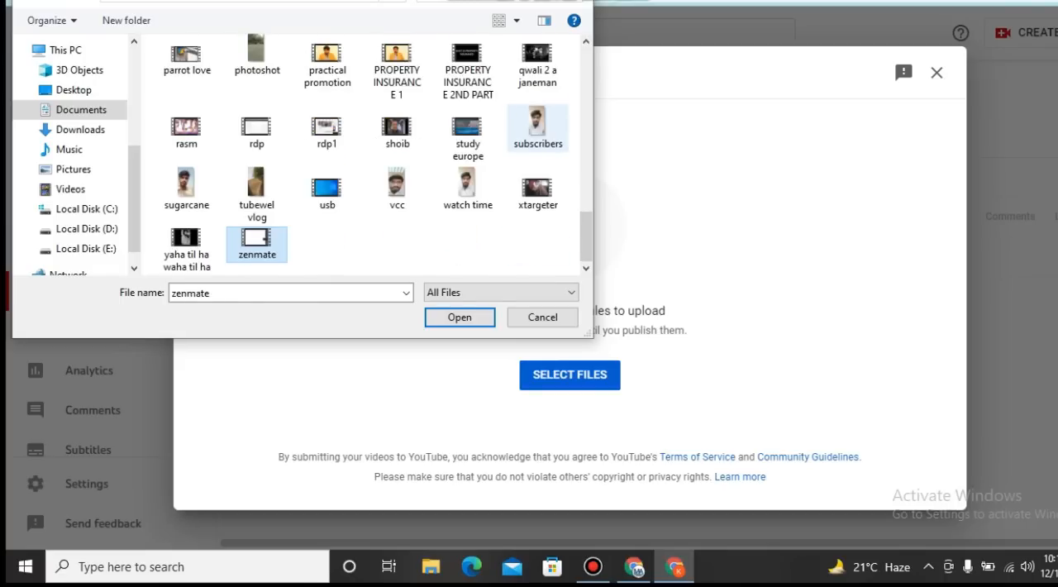
click(328, 129)
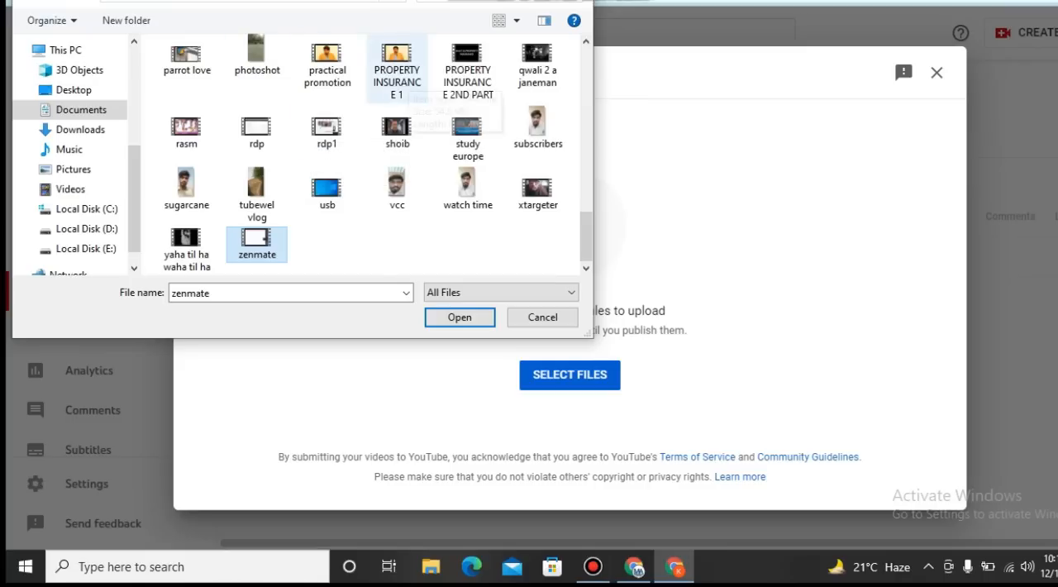
mouse_move(467, 63)
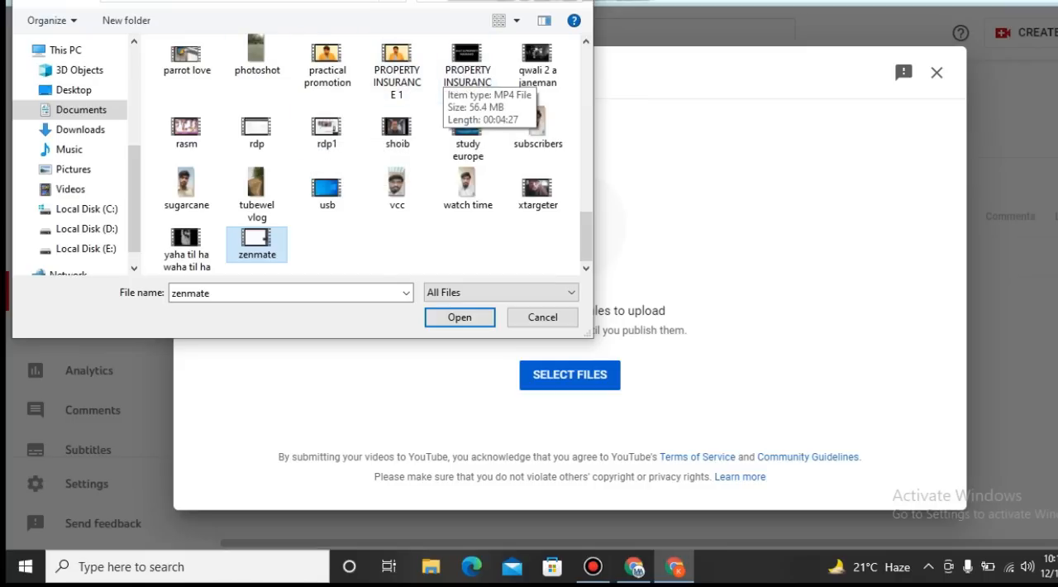
click(257, 189)
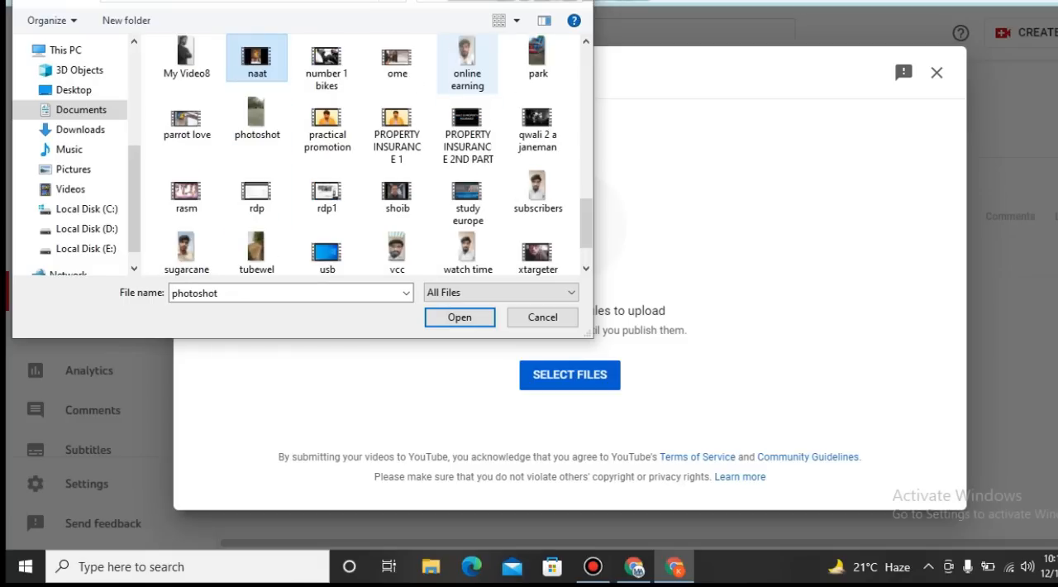
click(257, 56)
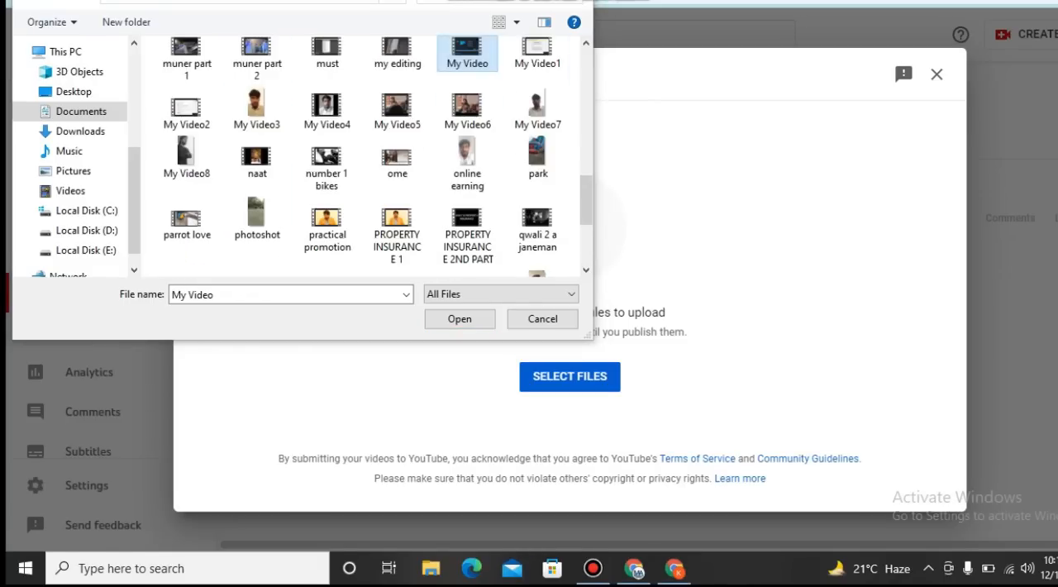
click(397, 51)
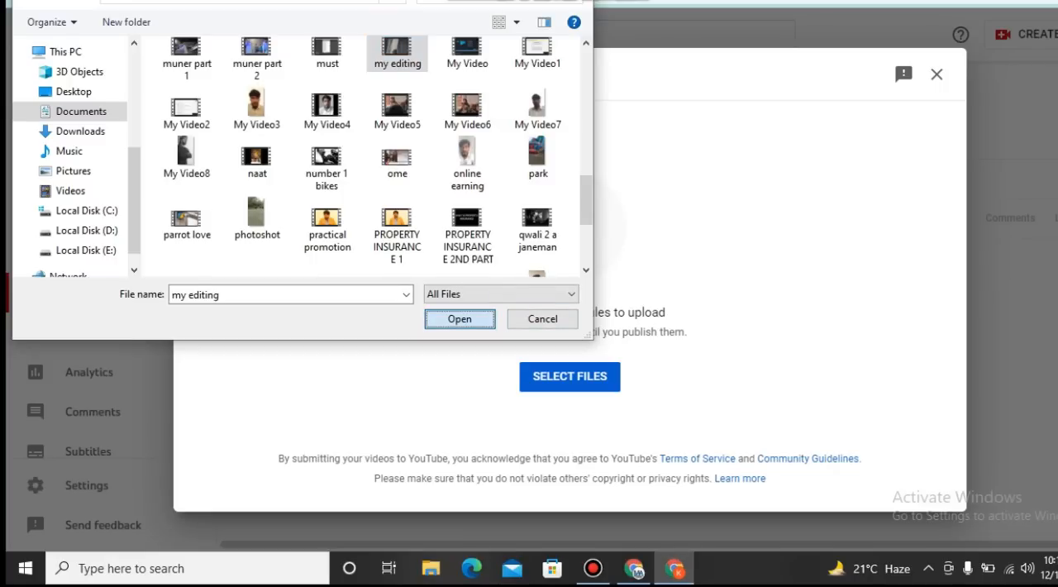
click(543, 320)
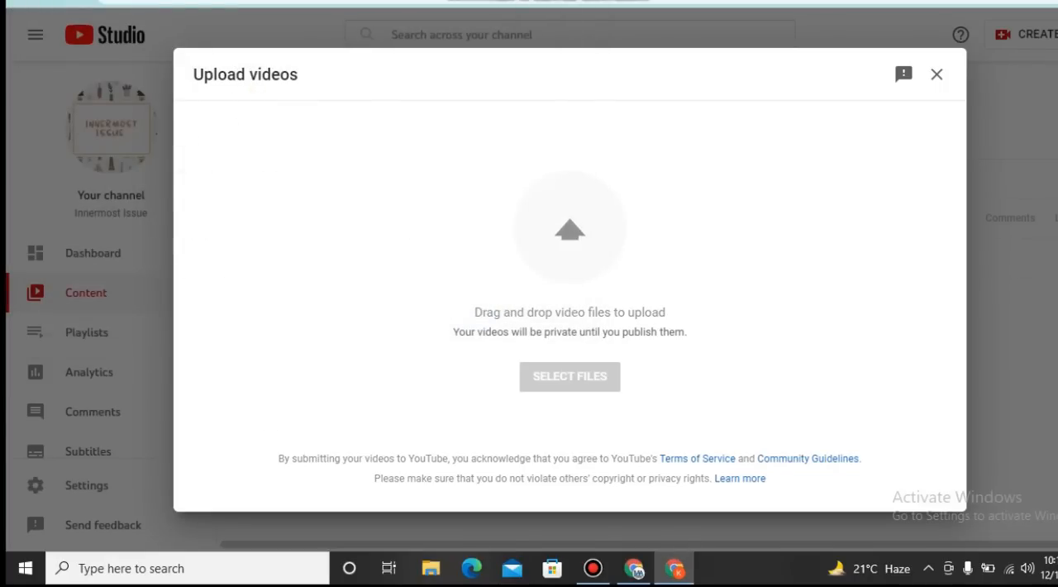
- Expand SHOW MORE on the Details step to reveal paid promotion and tags options
click(569, 377)
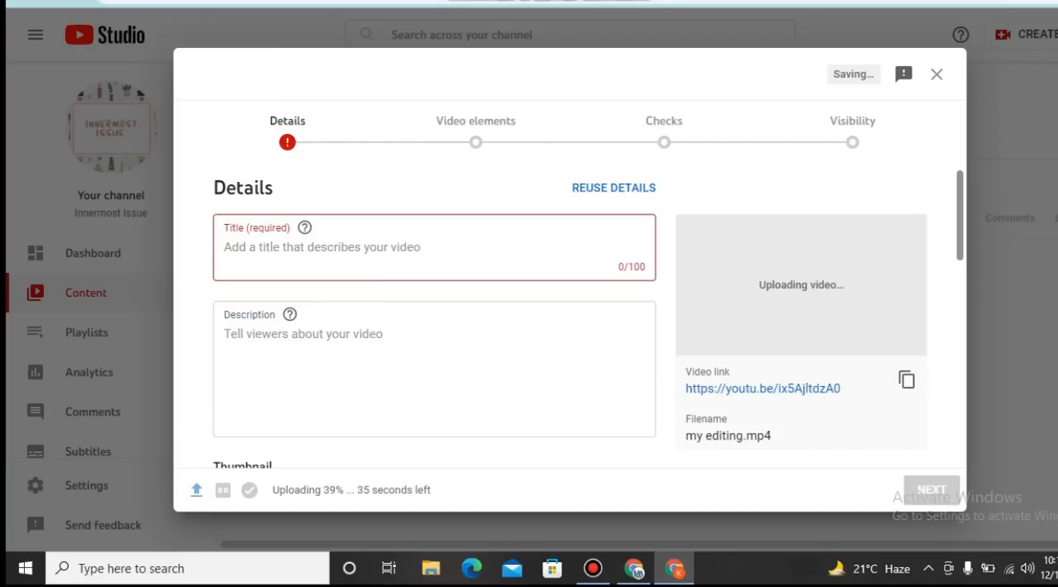
scroll(down, 3)
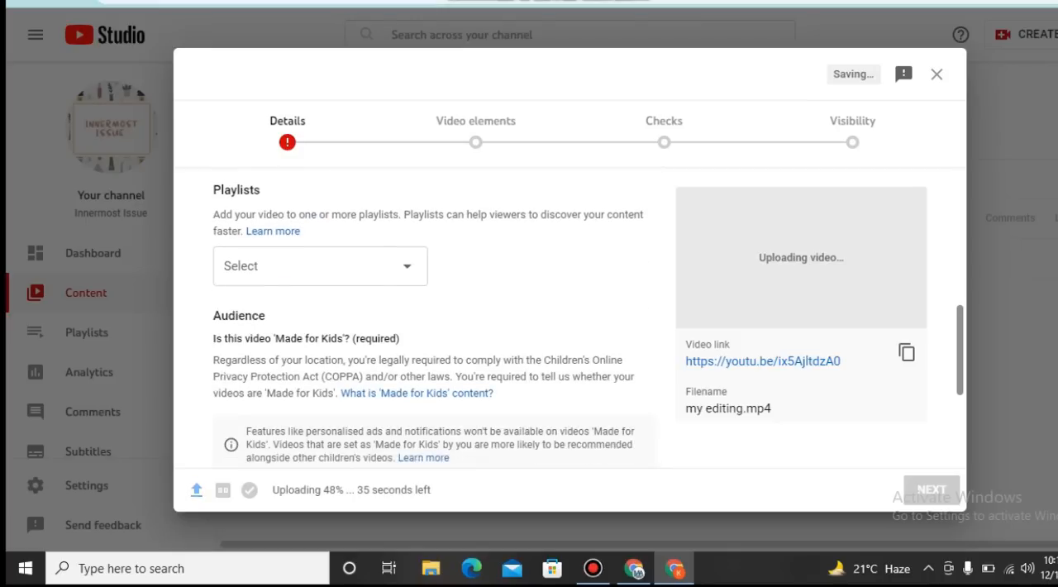
scroll(down, 3)
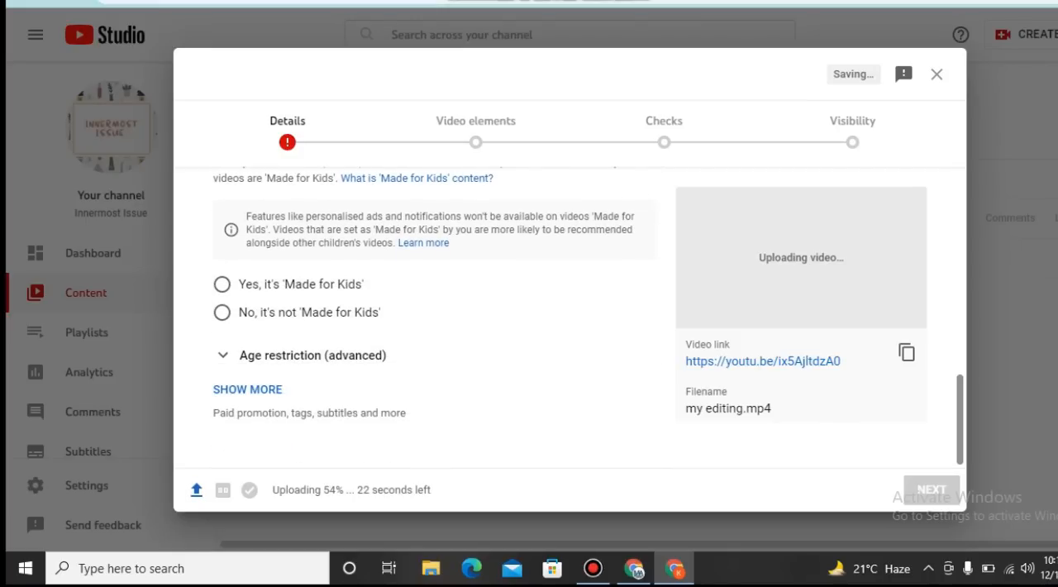
mouse_move(249, 390)
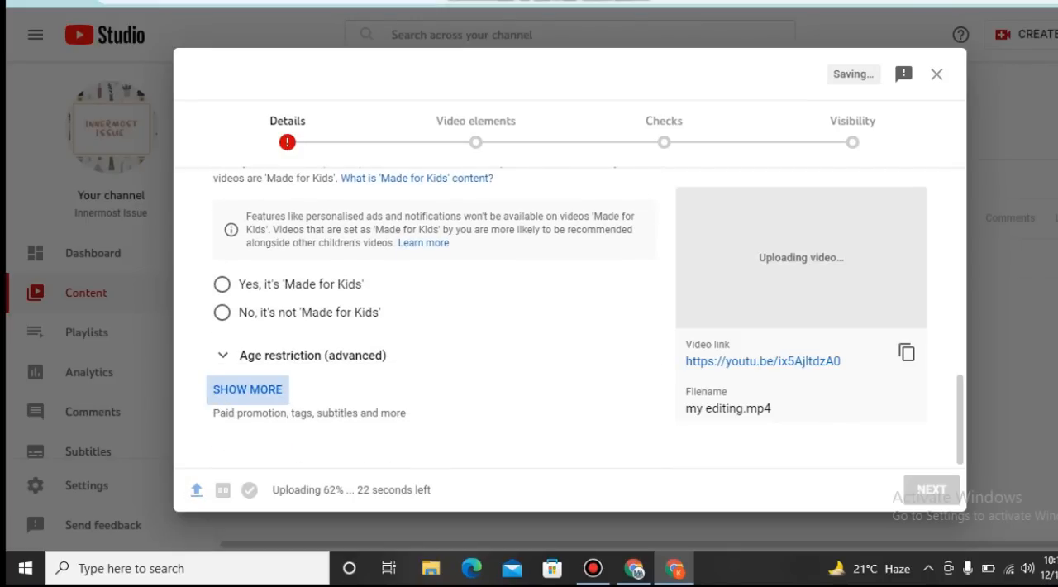
click(248, 390)
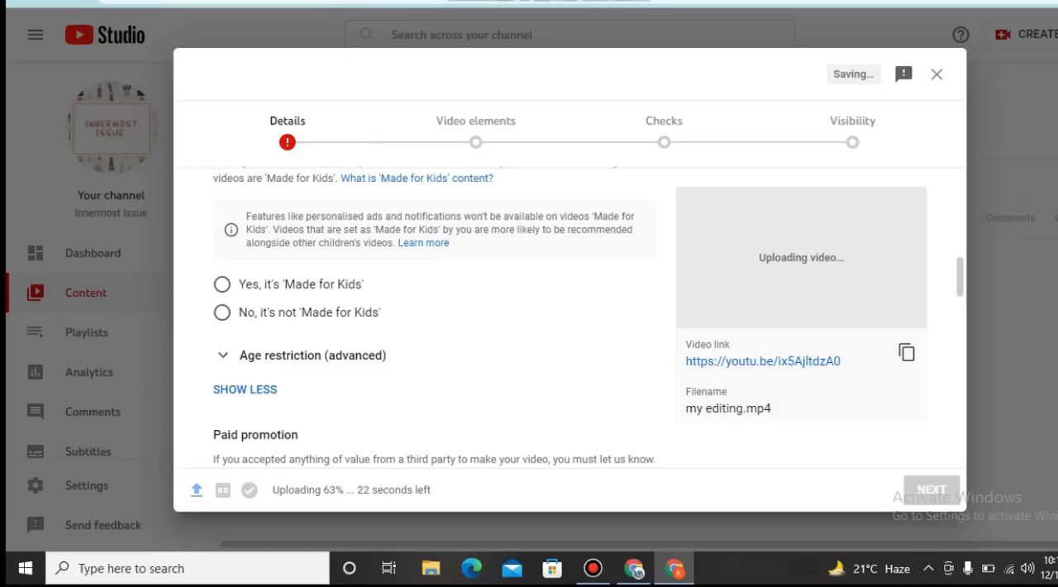
scroll(down, 3)
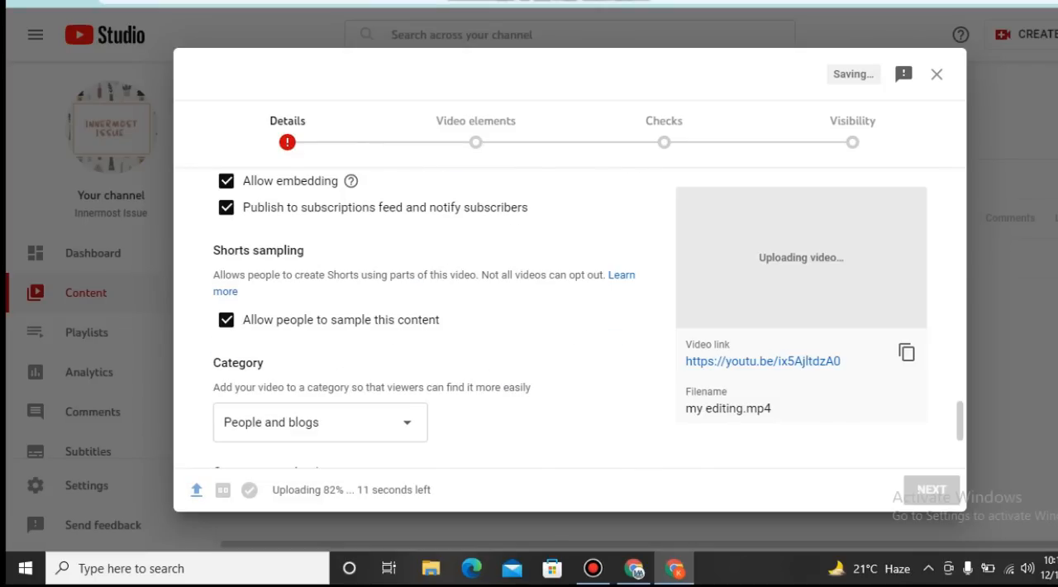
scroll(down, 3)
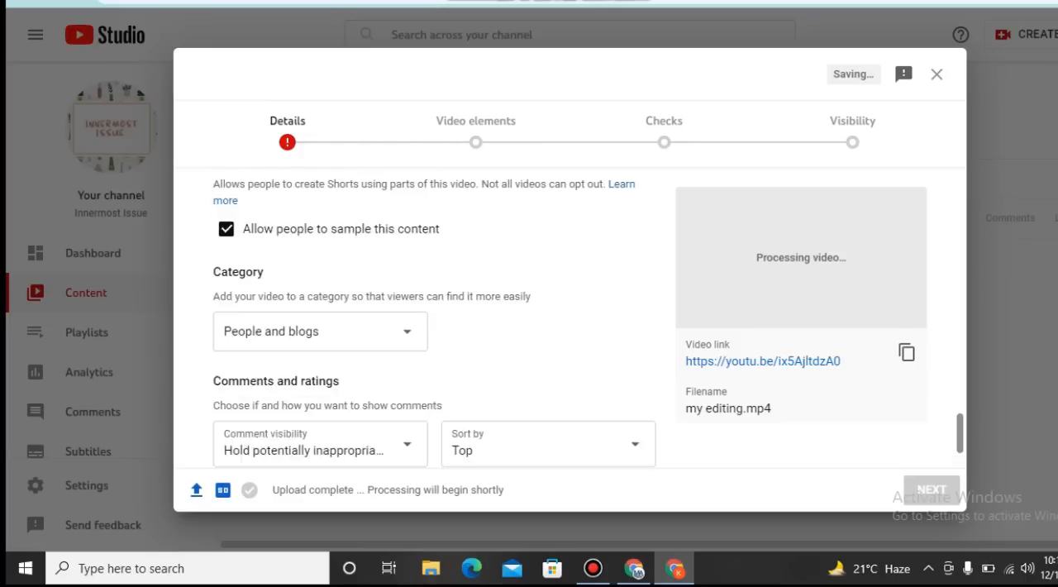
scroll(down, 3)
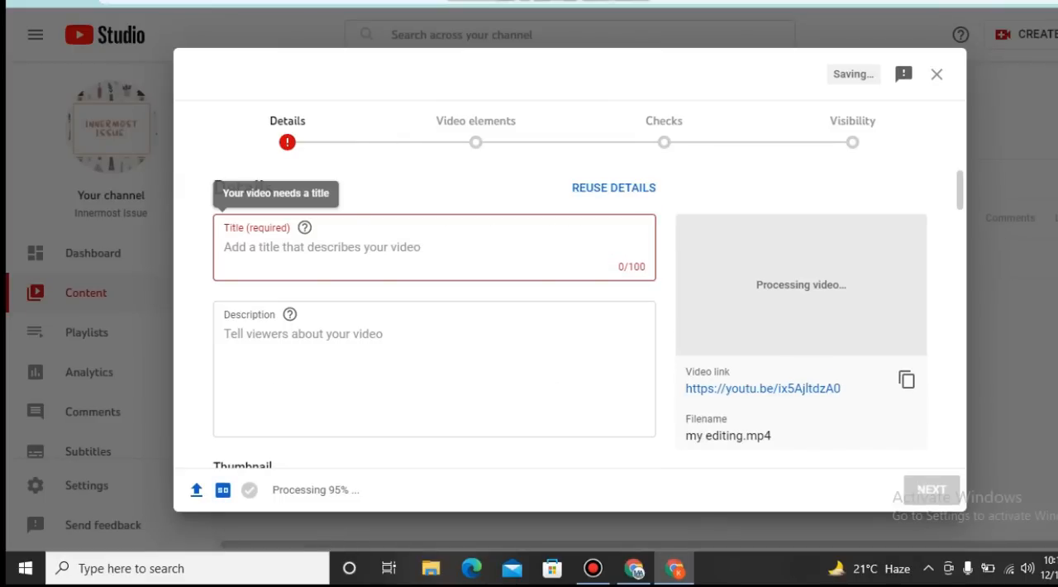
click(321, 247)
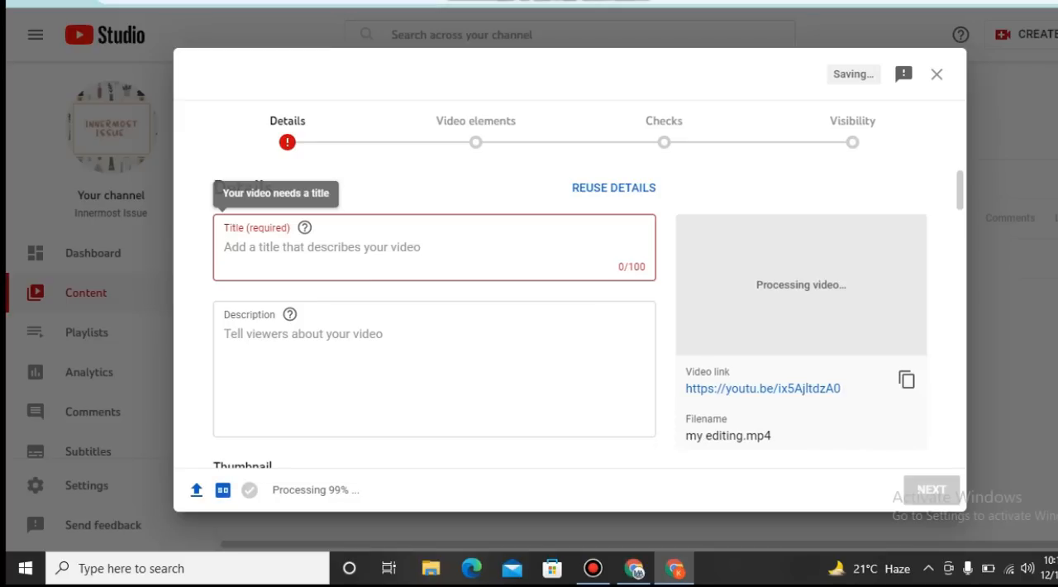
click(321, 247)
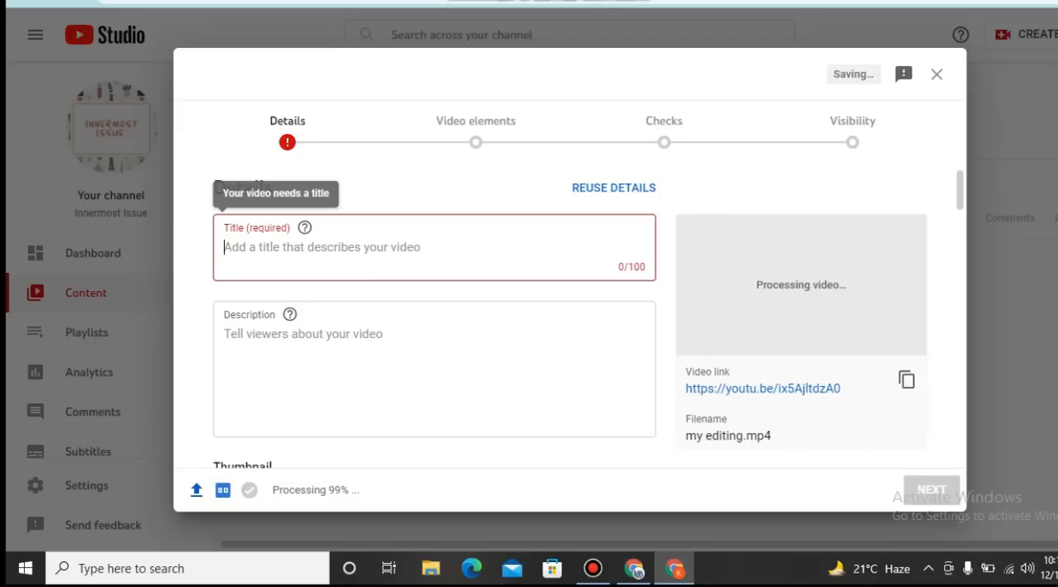